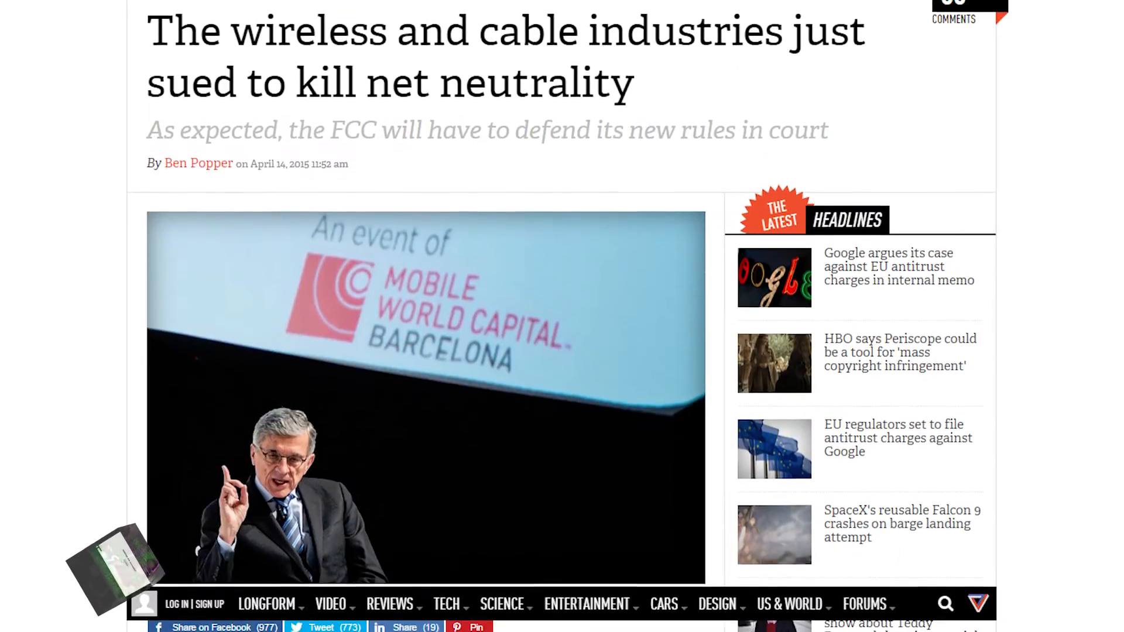
scroll("down", 3)
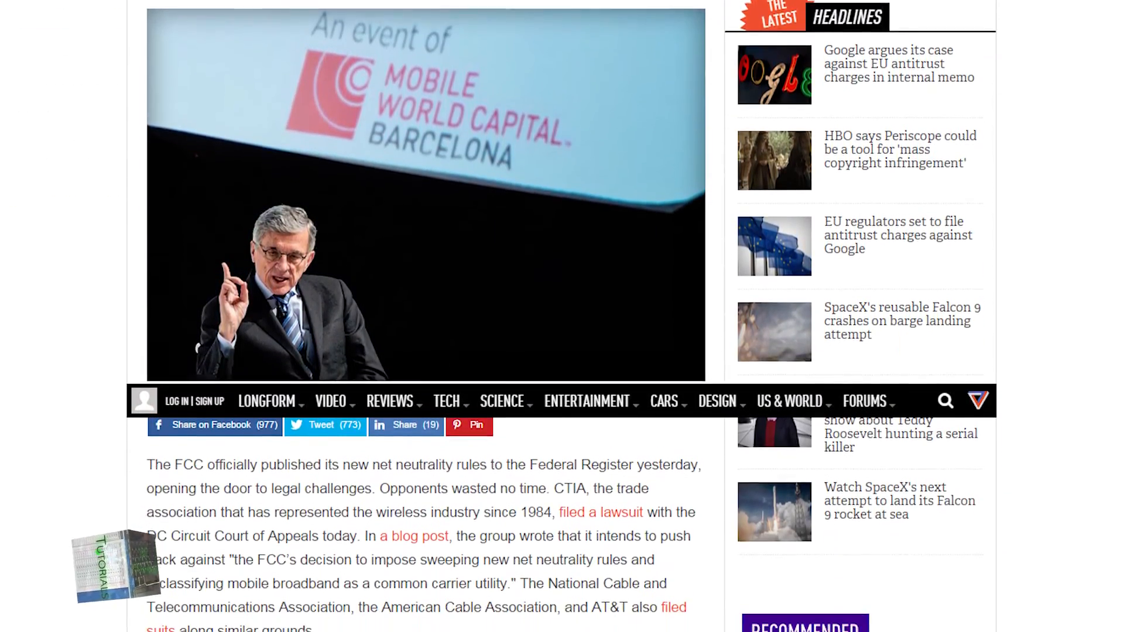
scroll("down", 3)
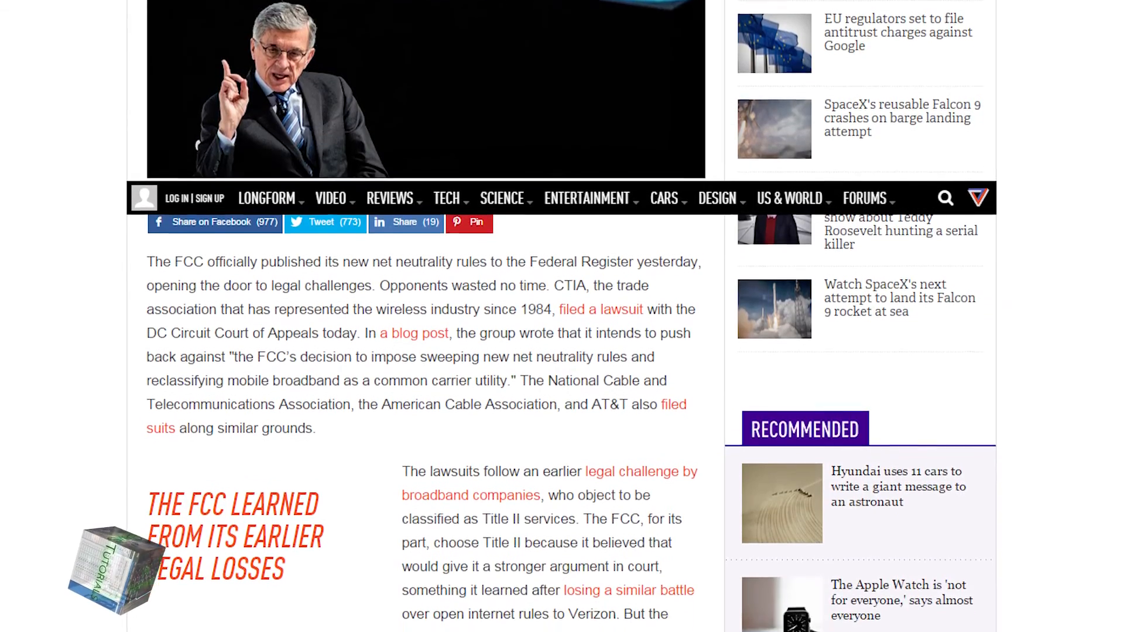